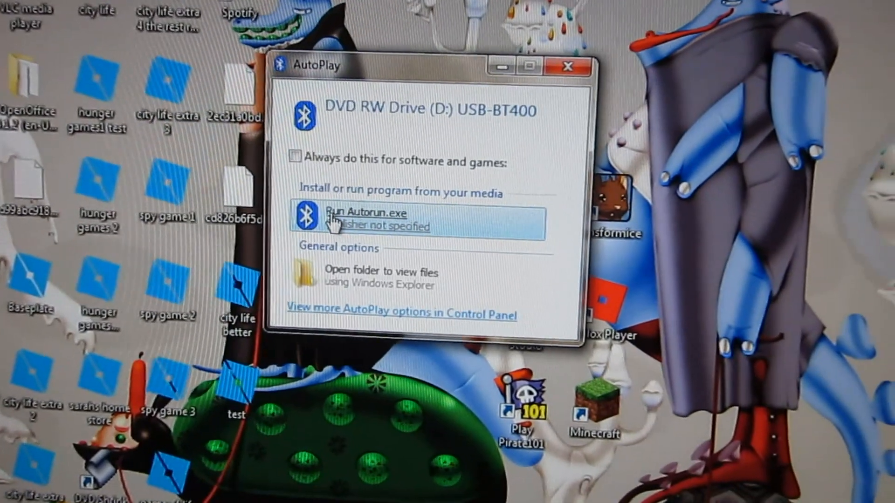
Step: Run Autorun.exe from the AutoPlay prompt for the USB-BT400 disc in drive D:
left_click(578, 66)
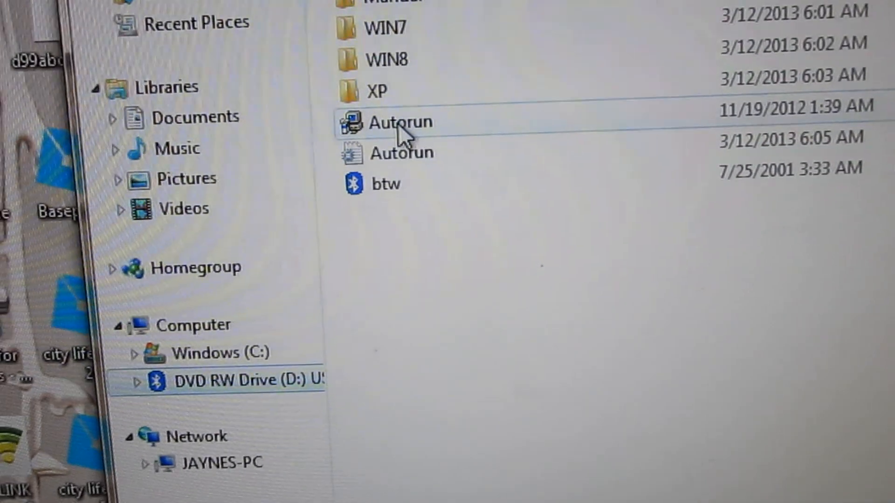
Step: Launch the Autorun application from the Bluetooth disc's file list
left_click(400, 122)
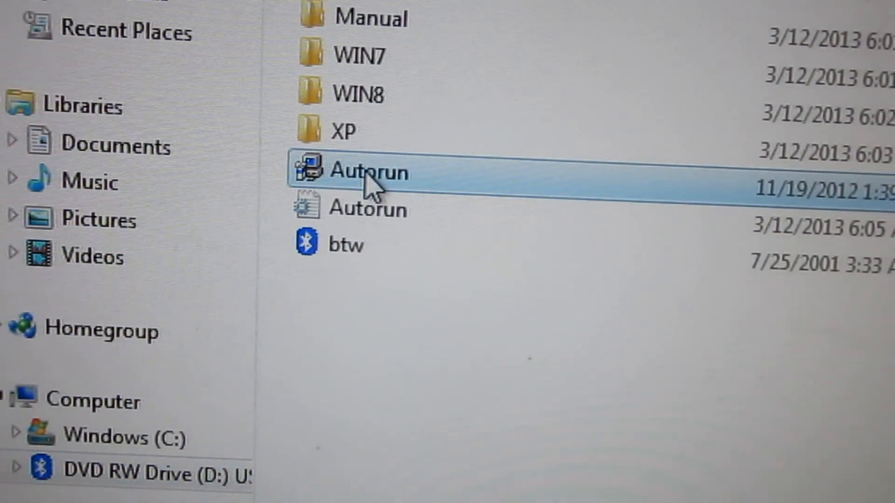
scroll("up", 3)
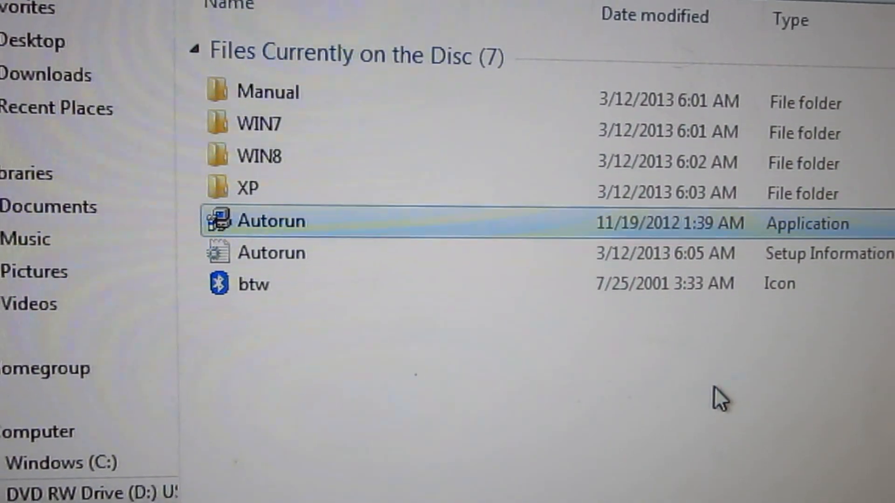
double_click(272, 222)
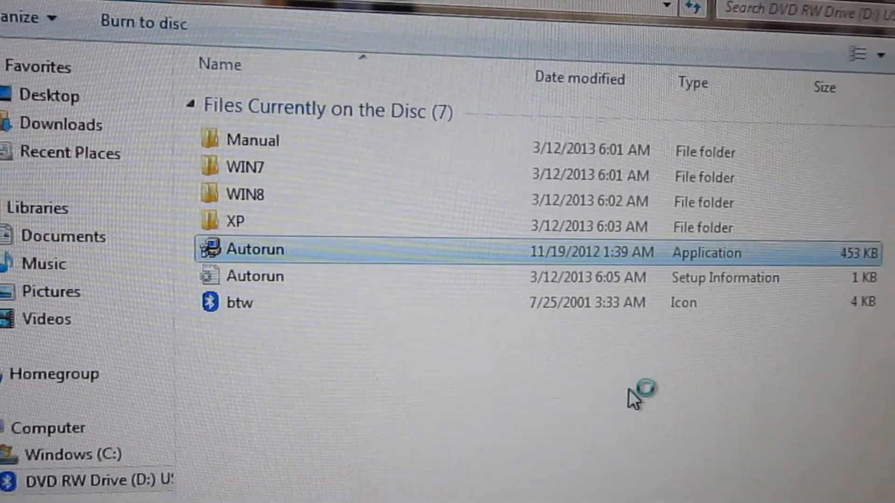
double_click(253, 249)
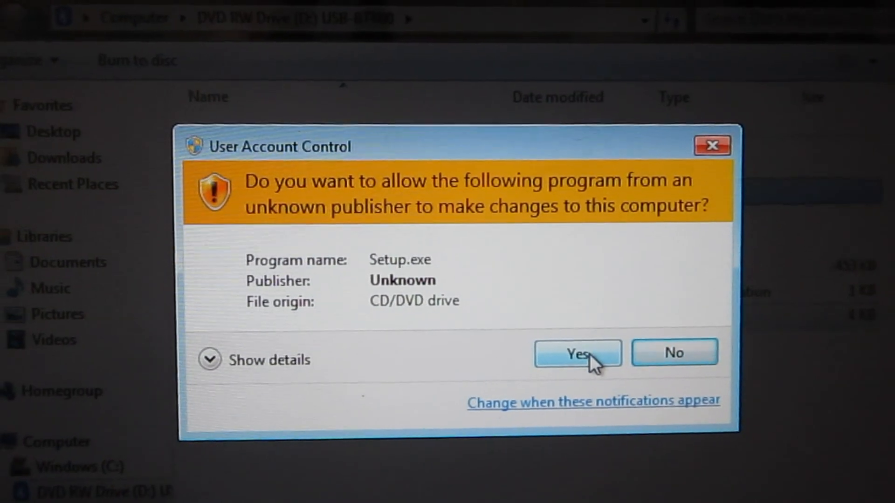
Step: Approve the User Account Control prompt so Setup.exe from the CD/DVD drive can run
left_click(576, 354)
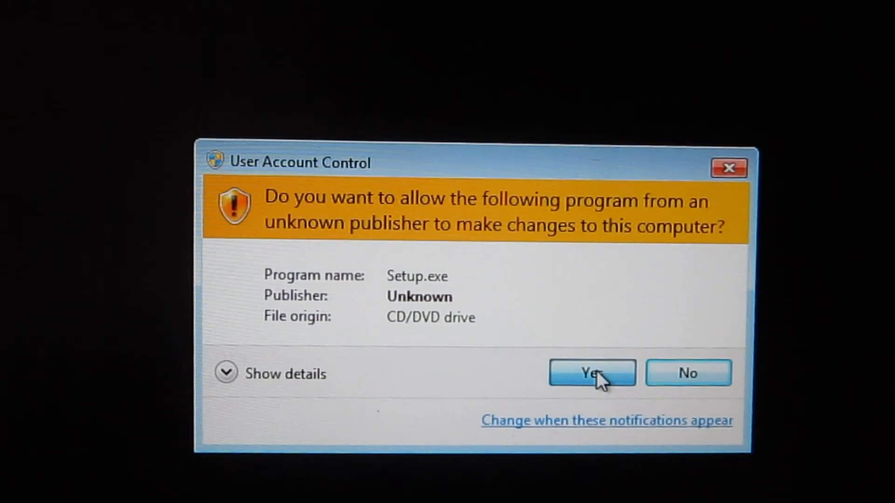
left_click(592, 372)
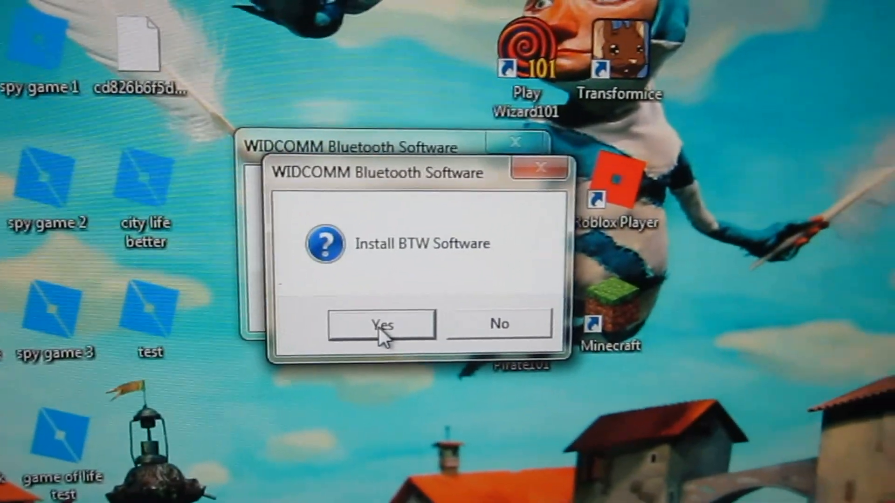
Step: Answer Yes to installing the BTW software and dismiss the duplicate prompt
left_click(381, 325)
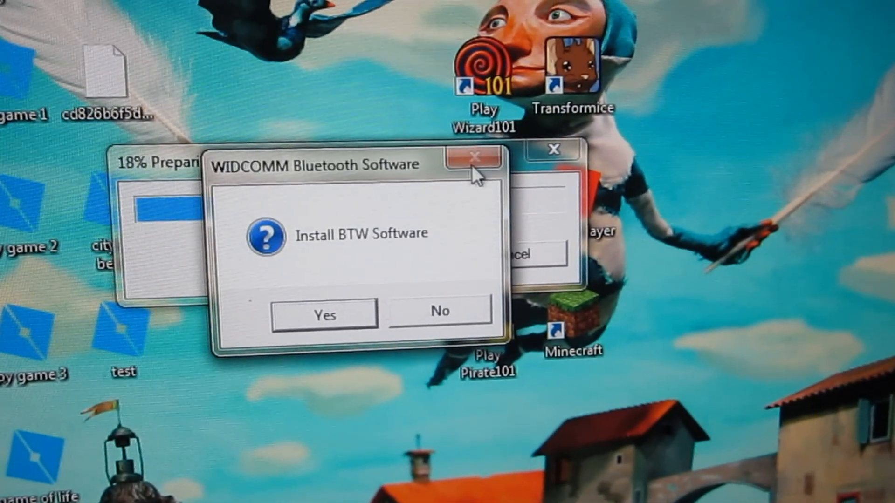
left_click(324, 313)
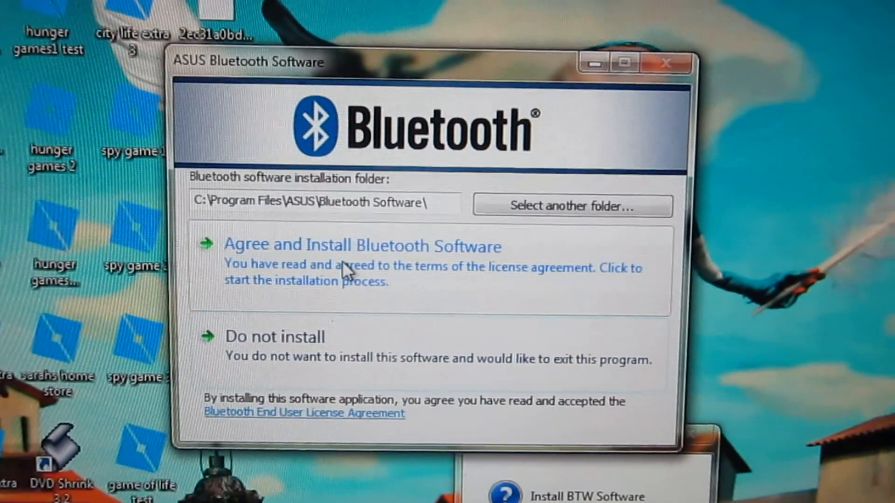
Step: Agree to the license and install the ASUS Bluetooth software into the default Program Files folder
left_click(362, 245)
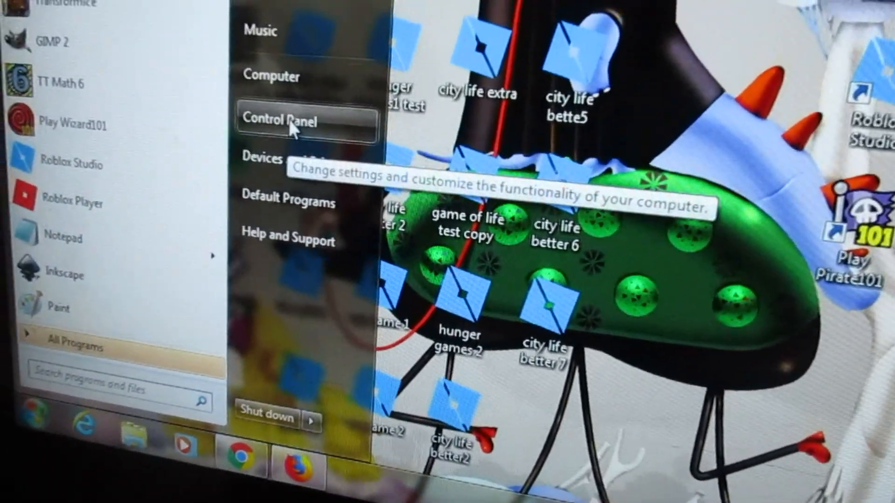
Step: Bring up Control Panel from the Start menu and browse its settings items
left_click(279, 120)
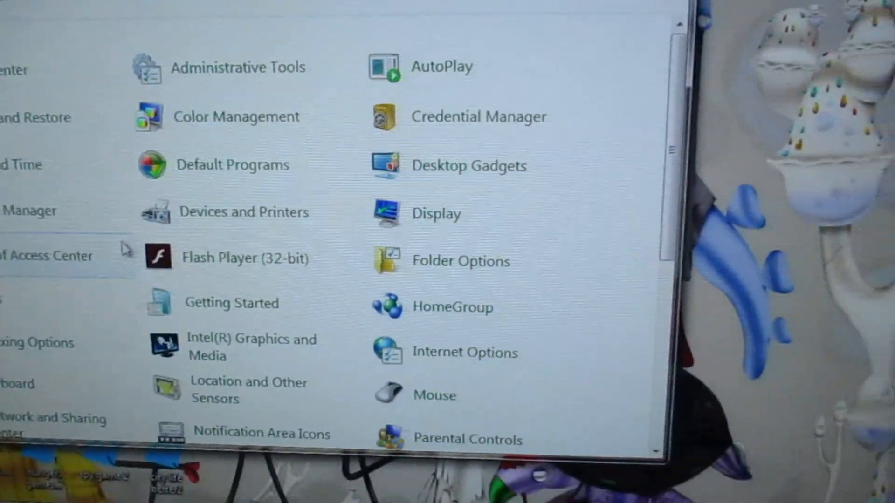
scroll("down", 3)
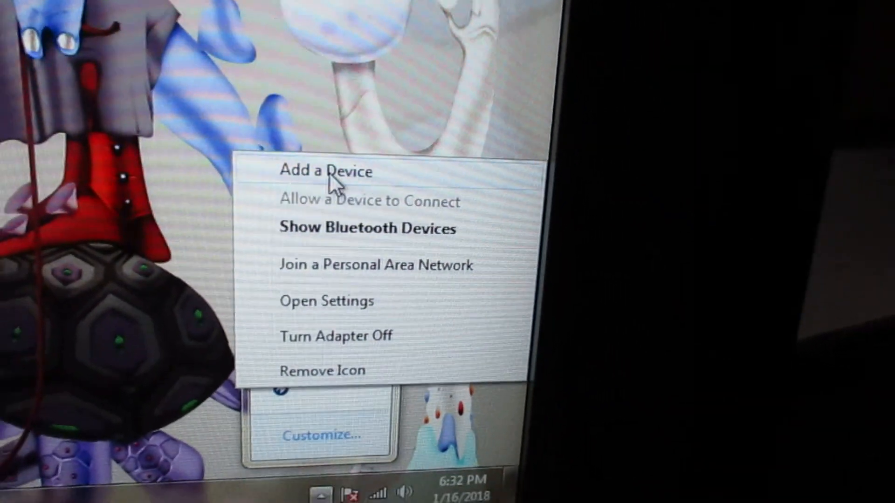
Step: Start Add a Device from the Bluetooth tray icon and let it search for discoverable devices
left_click(325, 172)
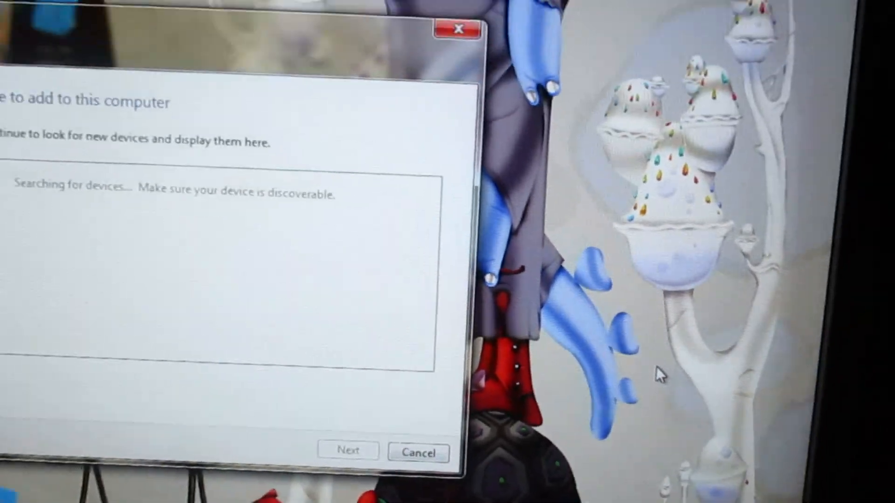
left_click(417, 452)
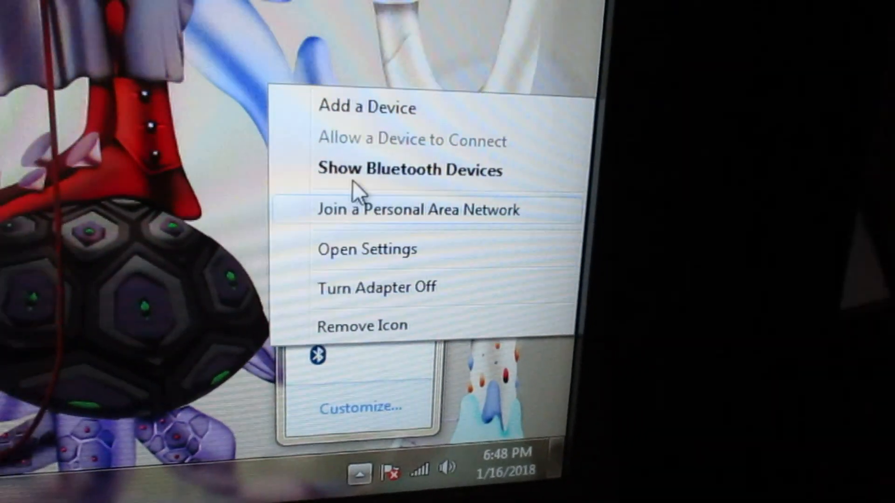
Step: Choose Add a Device again from the Bluetooth tray icon's menu
left_click(368, 107)
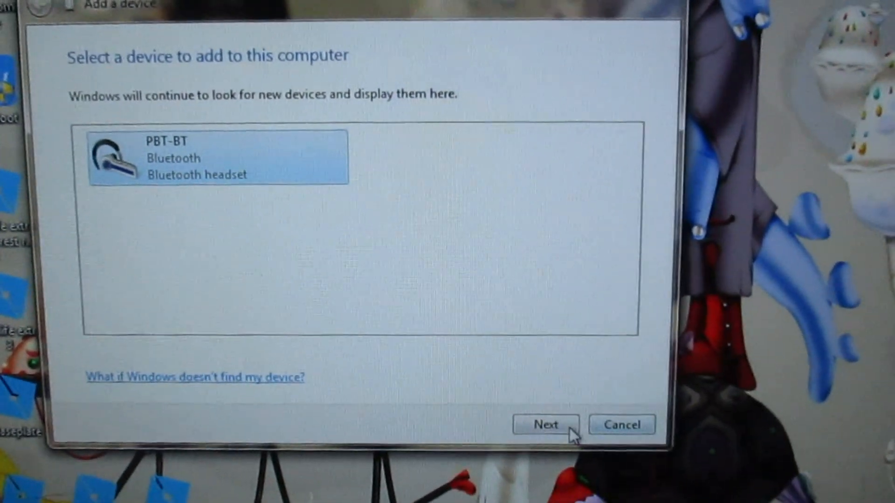
Step: Add the discovered PBT-BT headset and close the wizard once it reports success
left_click(545, 425)
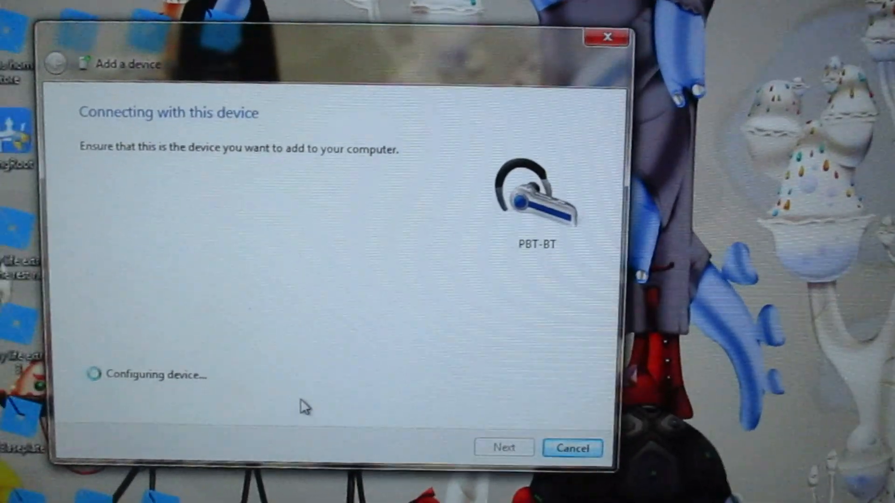
left_click(503, 447)
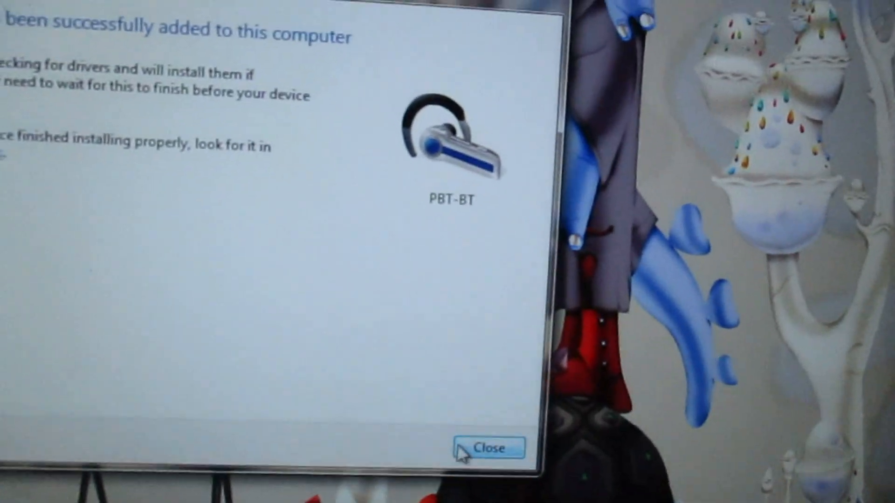